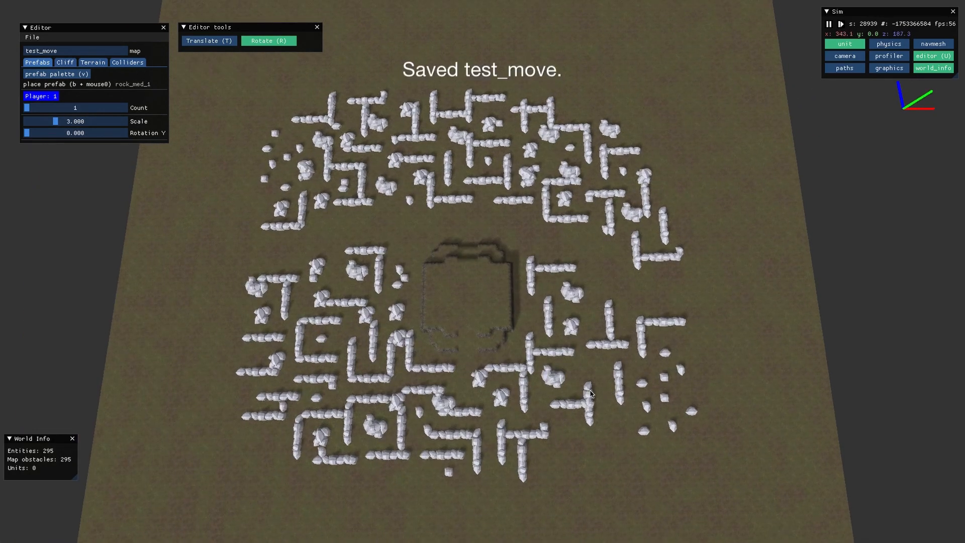
Save the rock obstacle maze map under the name test_move via File > Save
click(933, 43)
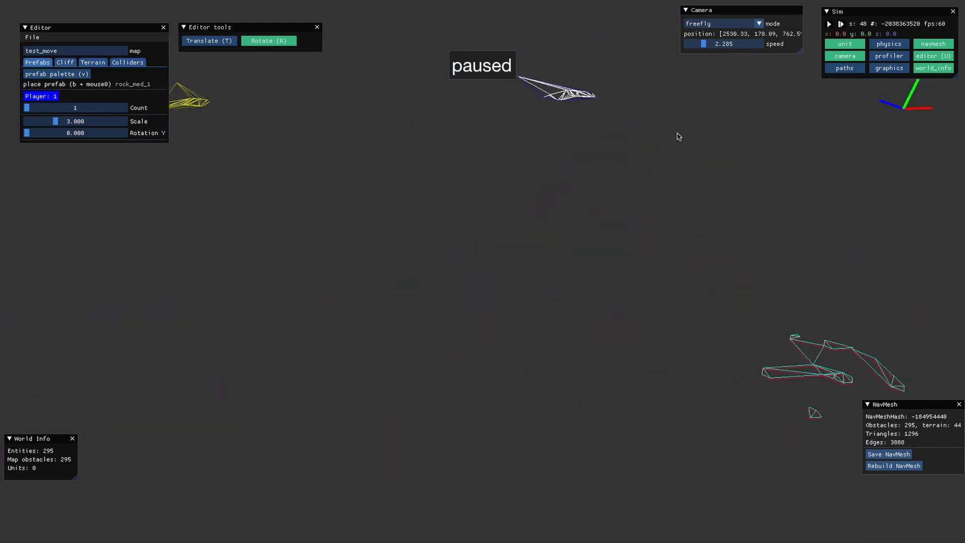